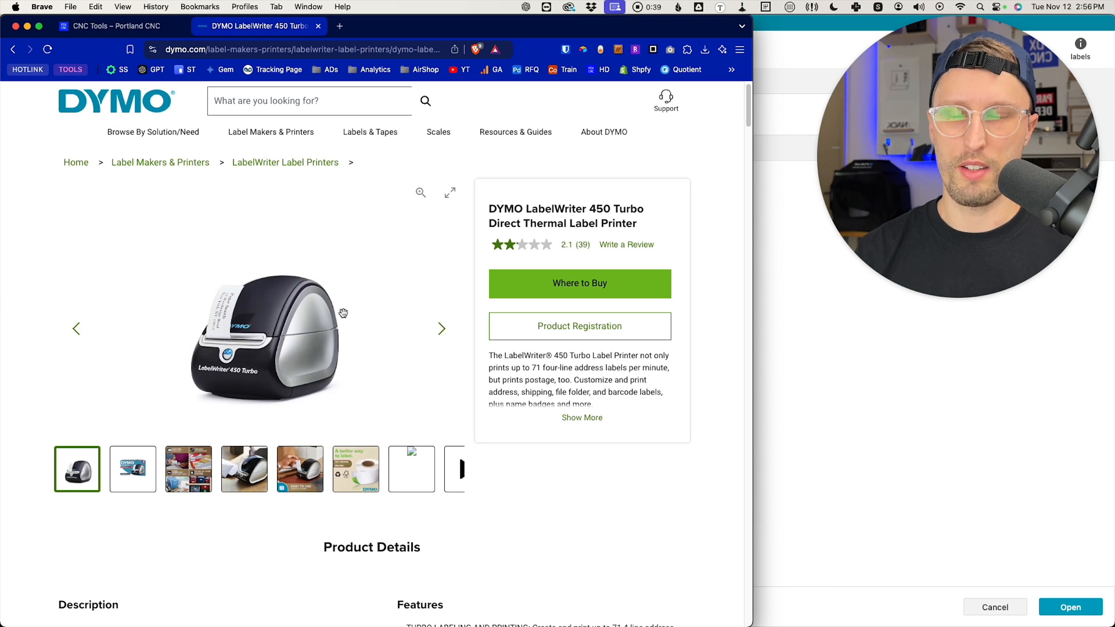
{"action": "mouse_move", "coordinate": [457, 416]}
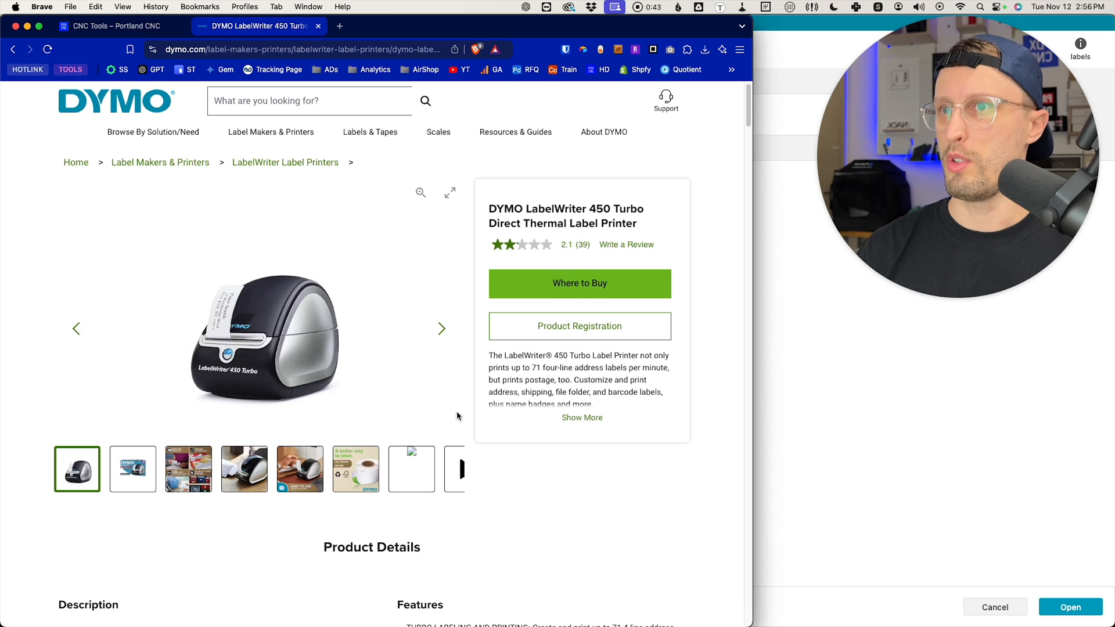
Scroll the LabelWriter 450 Turbo product page down to its software downloads
{"action": "scroll", "scroll_direction": "down", "scroll_amount": 3}
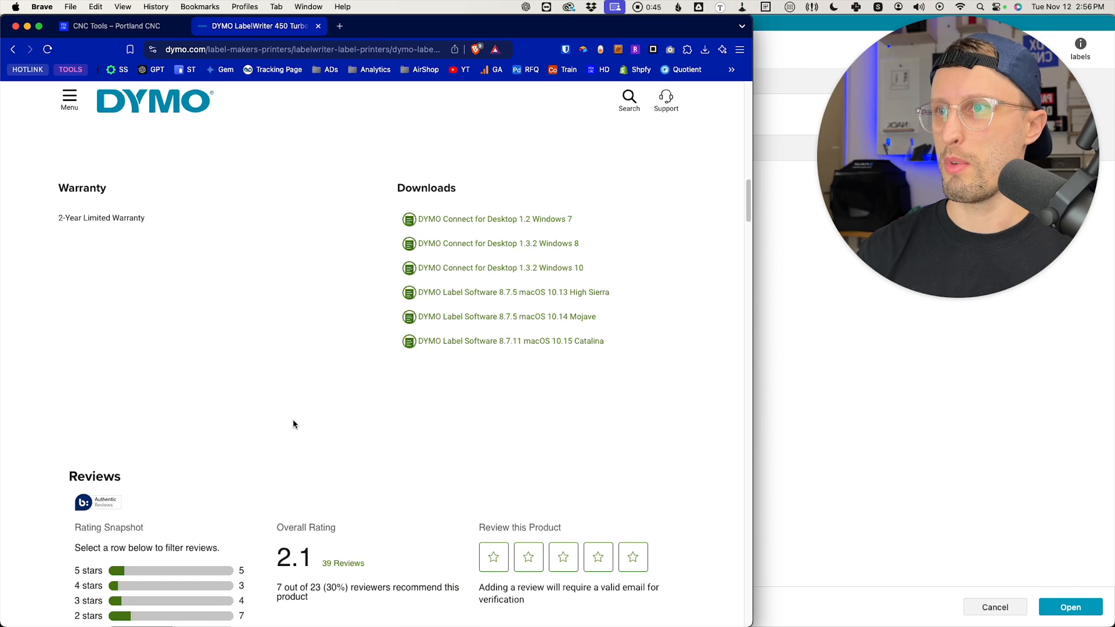
{"action": "scroll", "scroll_direction": "down", "scroll_amount": 3}
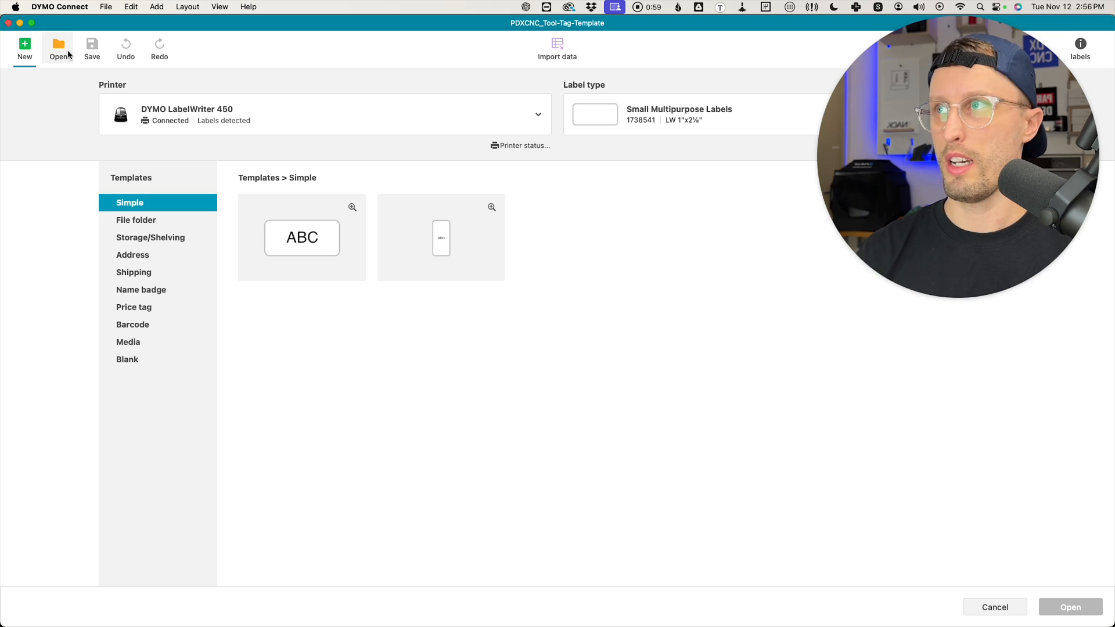
Dismiss the New label chooser and inspect the FL, OAL and Brand text objects
{"action": "left_click", "coordinate": [1068, 606]}
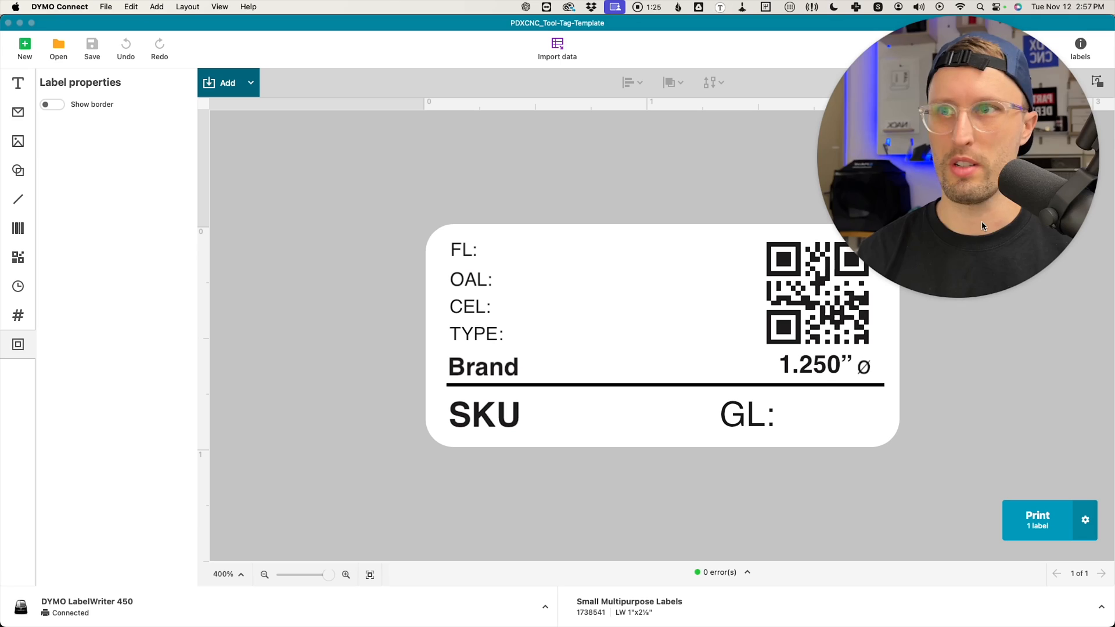
{"action": "left_click", "coordinate": [472, 250]}
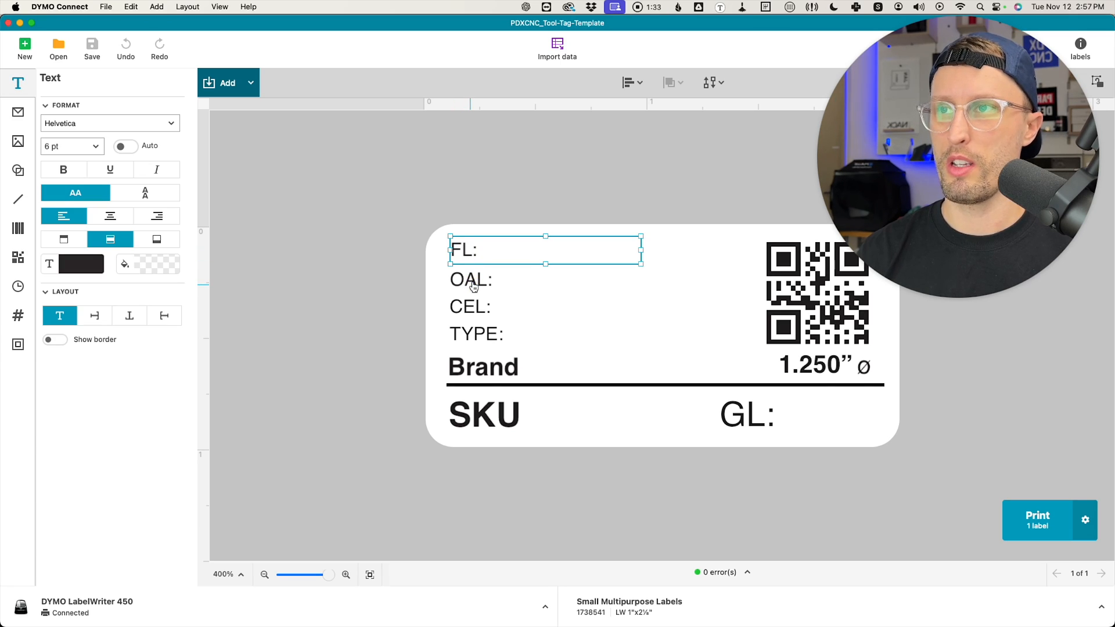
{"action": "left_click", "coordinate": [470, 279]}
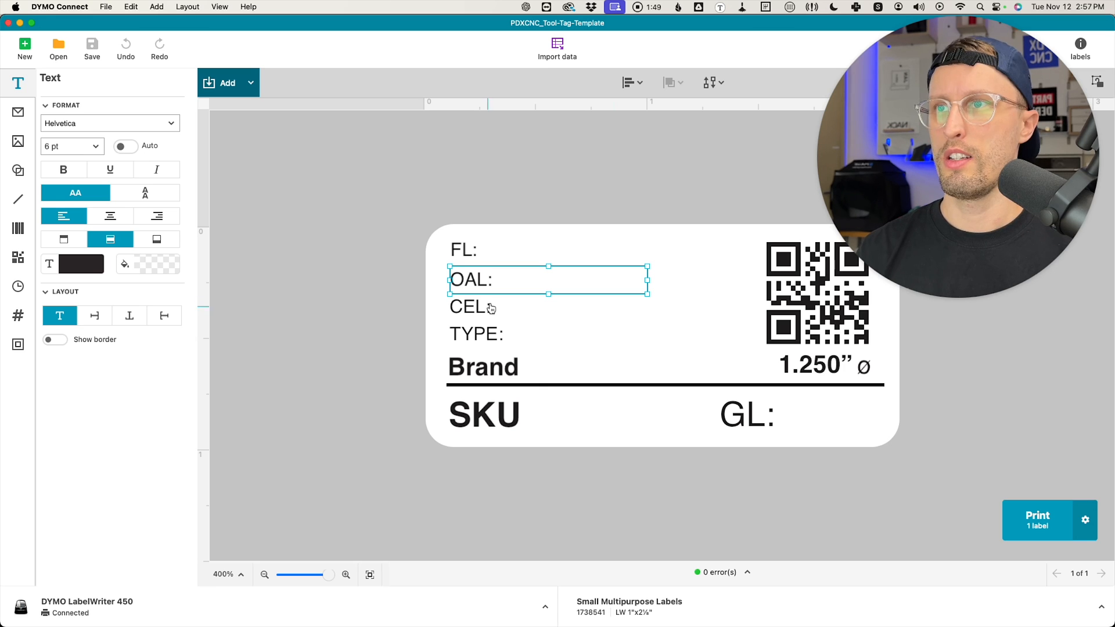
{"action": "mouse_move", "coordinate": [565, 289]}
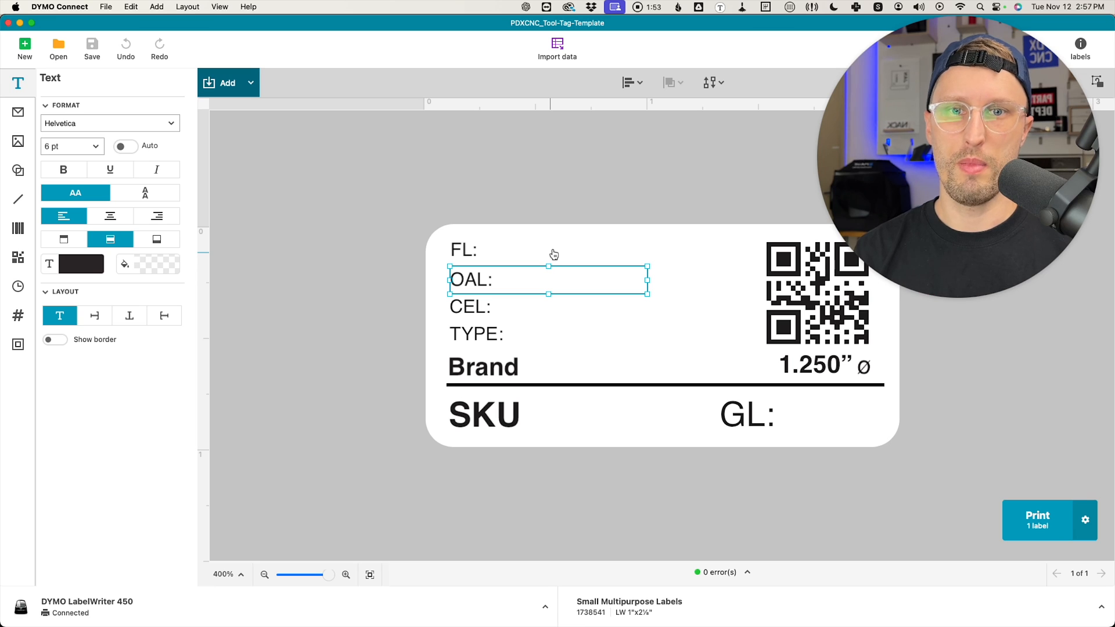
{"action": "mouse_move", "coordinate": [555, 356]}
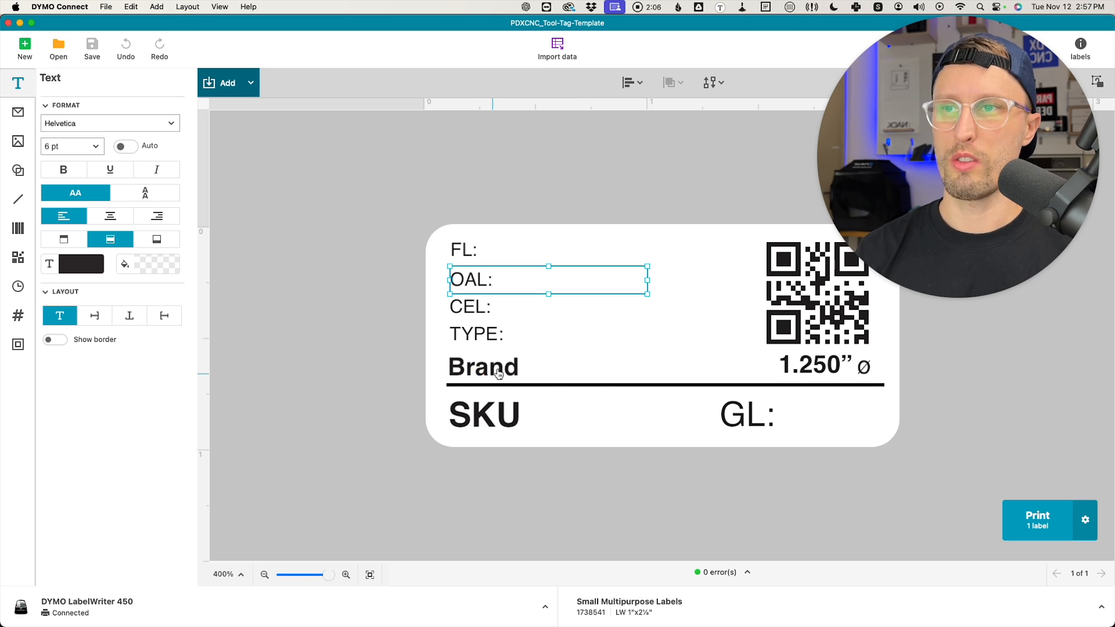
{"action": "left_click", "coordinate": [482, 367]}
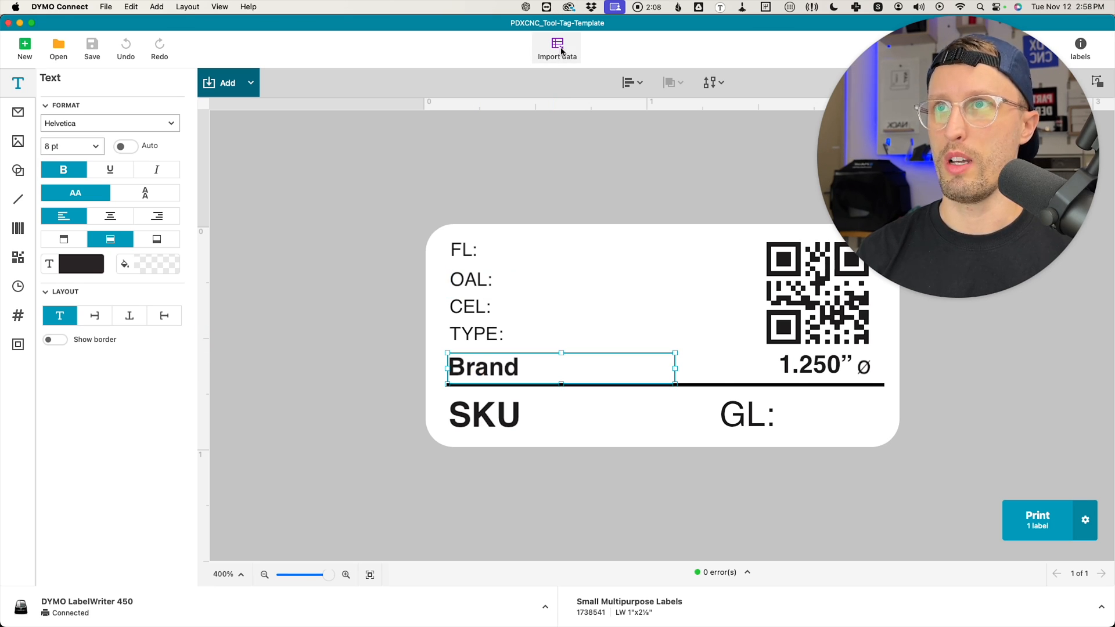
Import all rows of PDX CNC Tool Tag Template.csv, producing three labels
{"action": "left_click", "coordinate": [556, 48]}
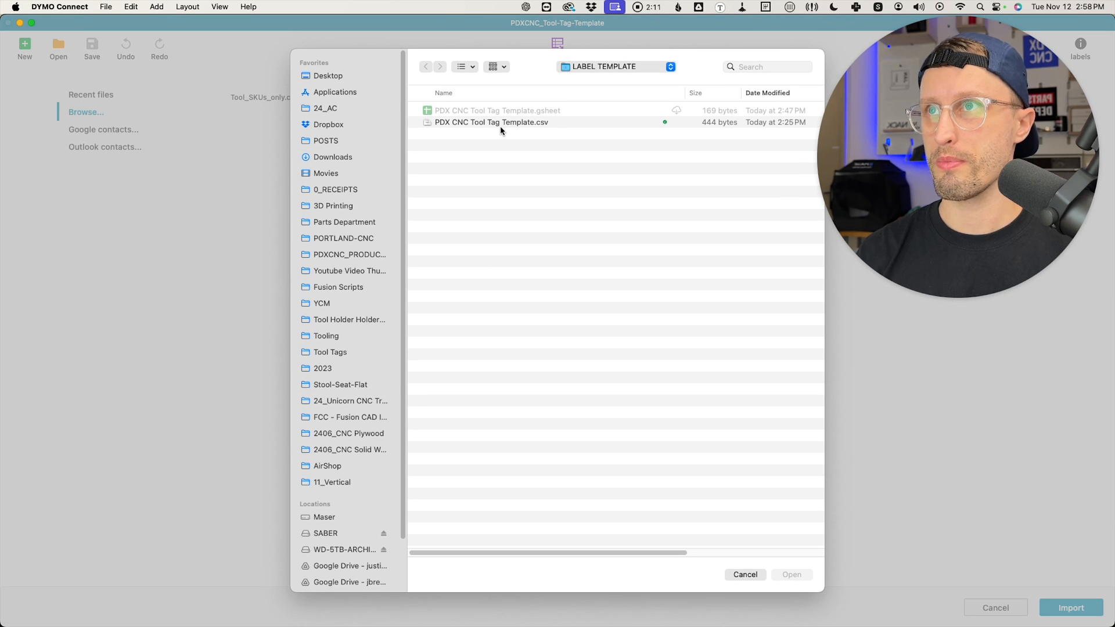
{"action": "left_click", "coordinate": [491, 123]}
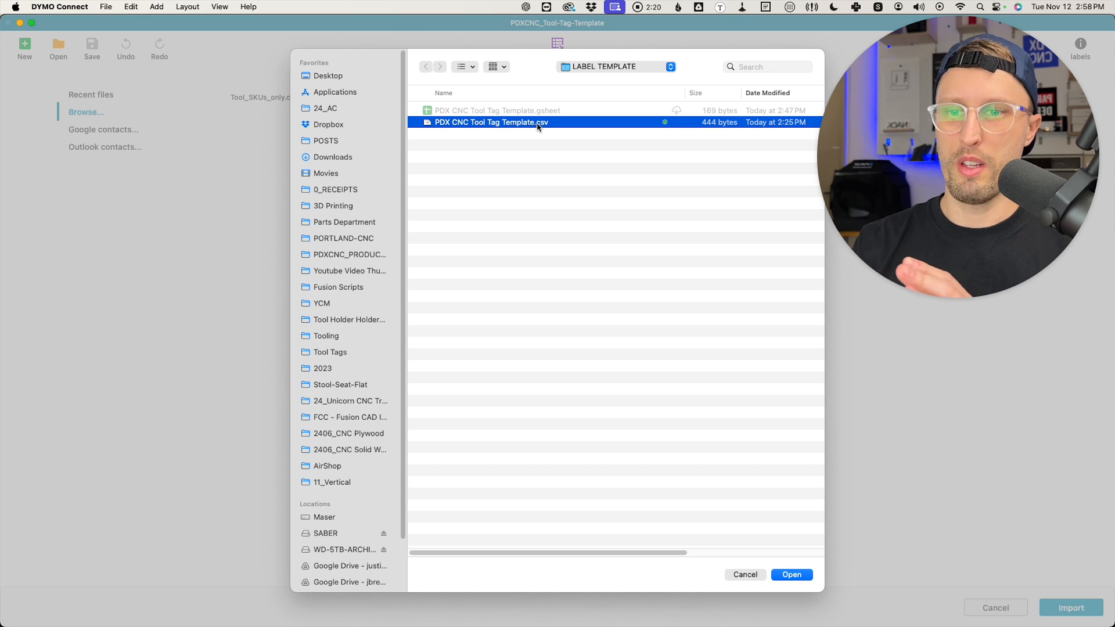
{"action": "left_click", "coordinate": [789, 574]}
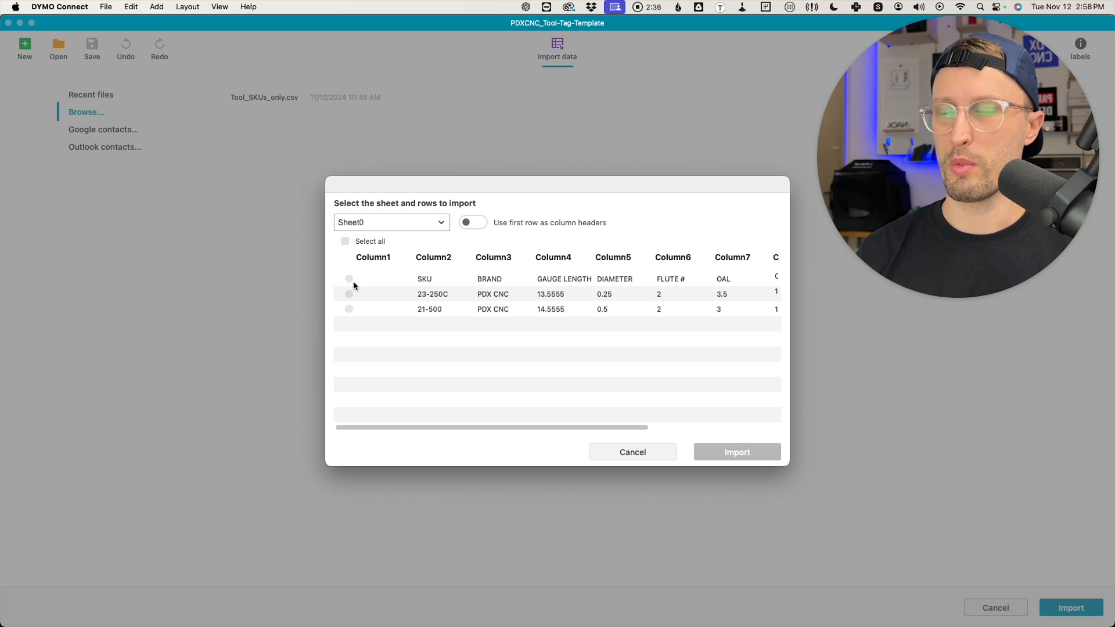
{"action": "left_click", "coordinate": [345, 241]}
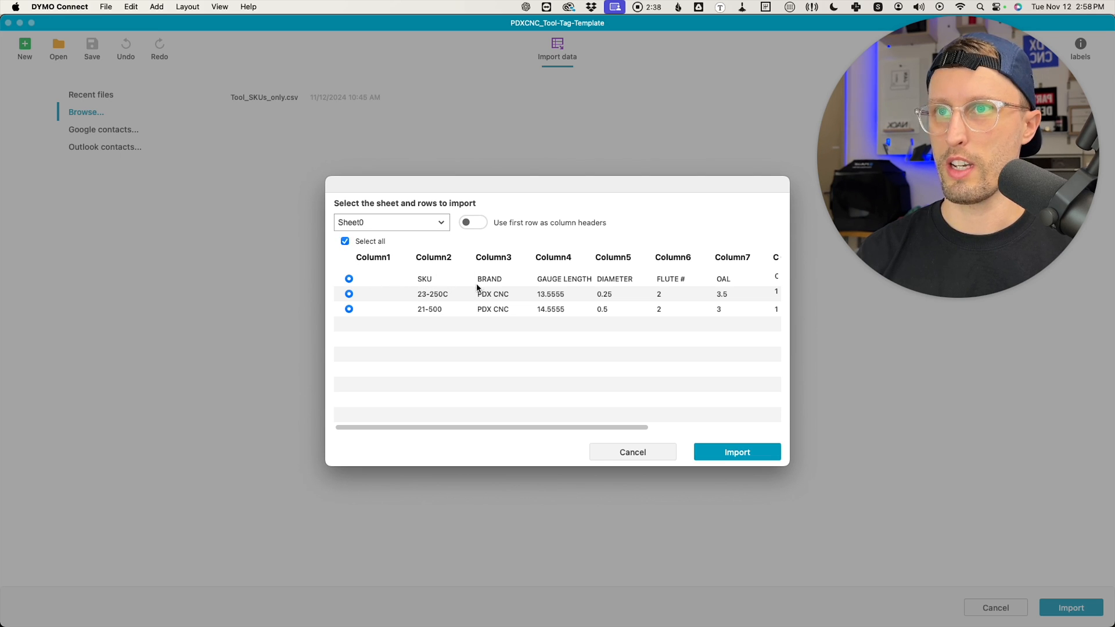
{"action": "left_click", "coordinate": [737, 451]}
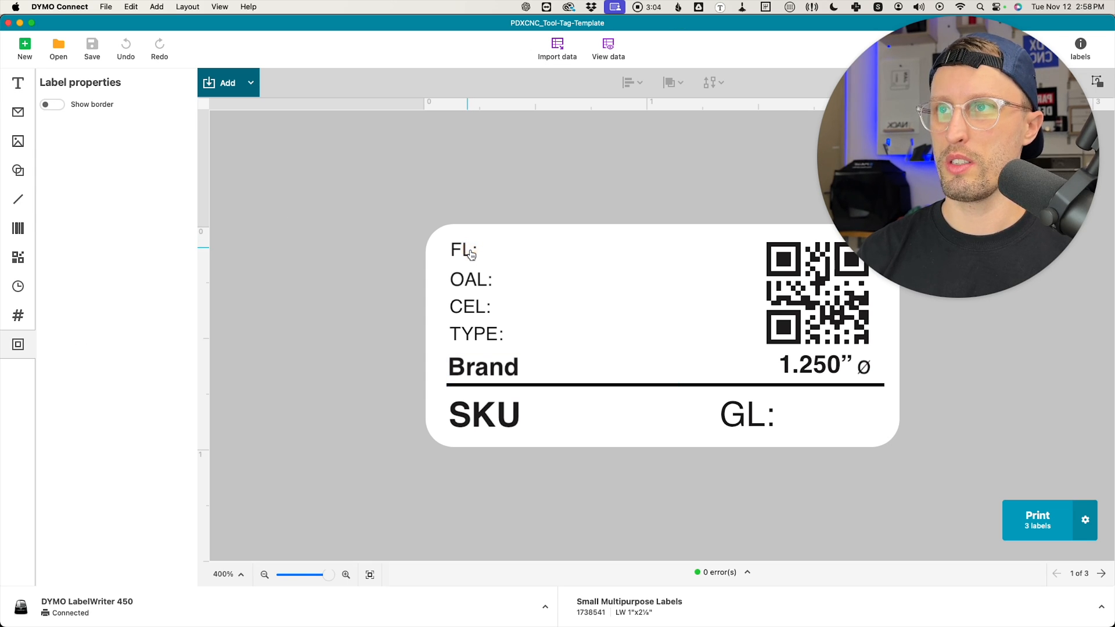
Link FL to the flute count 2 and OAL to 3.5 from imported data
{"action": "left_click", "coordinate": [462, 249]}
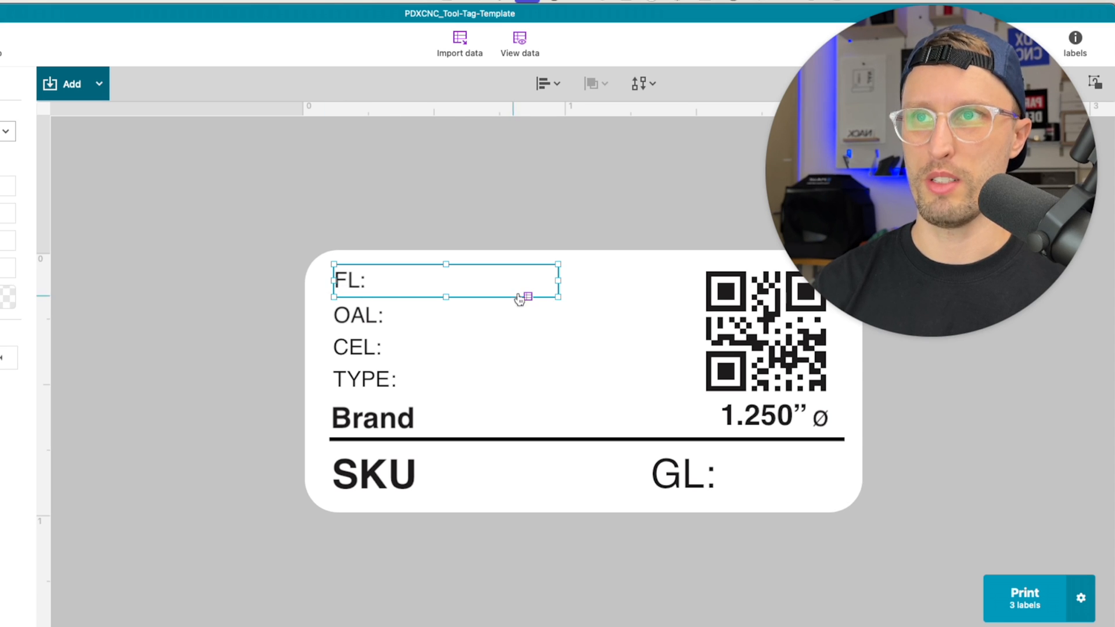
{"action": "left_click", "coordinate": [526, 297]}
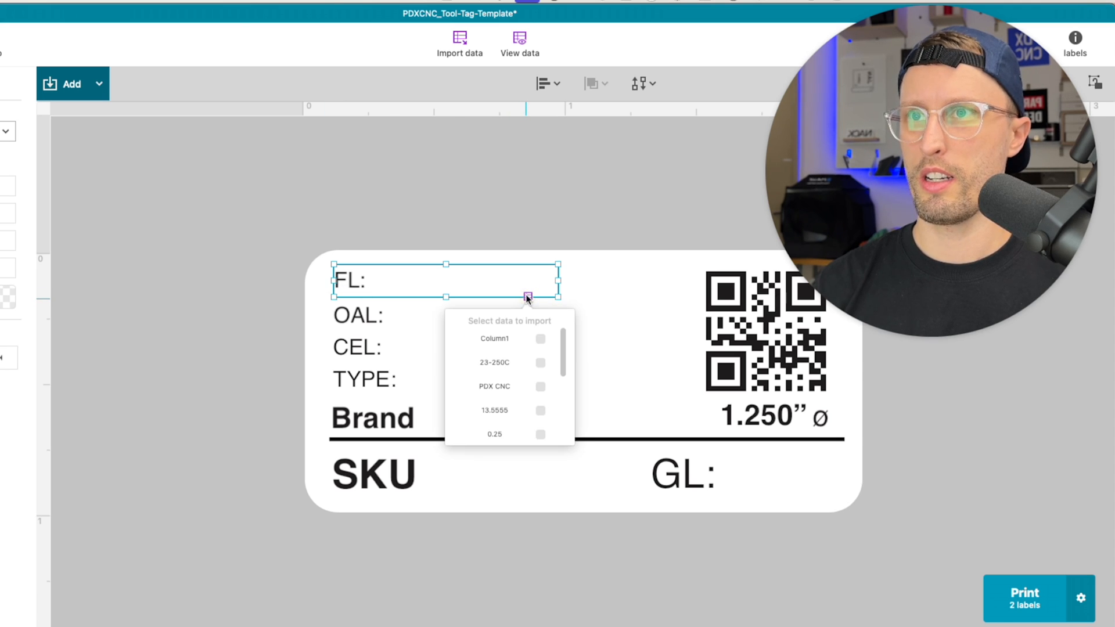
{"action": "scroll", "scroll_direction": "down", "scroll_amount": 3}
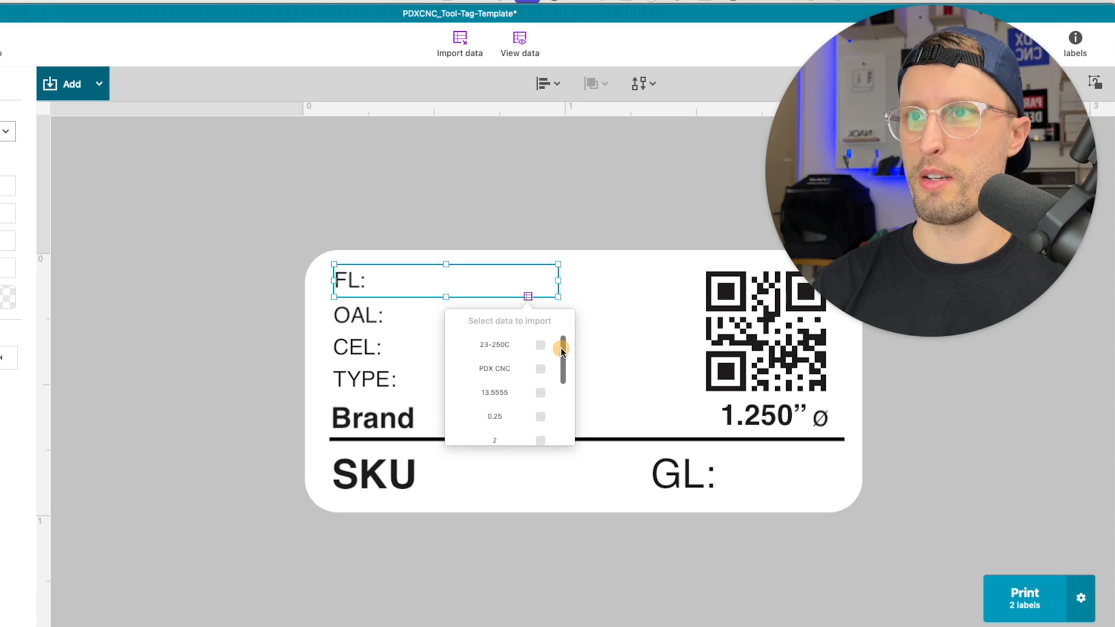
{"action": "scroll", "scroll_direction": "down", "scroll_amount": 3}
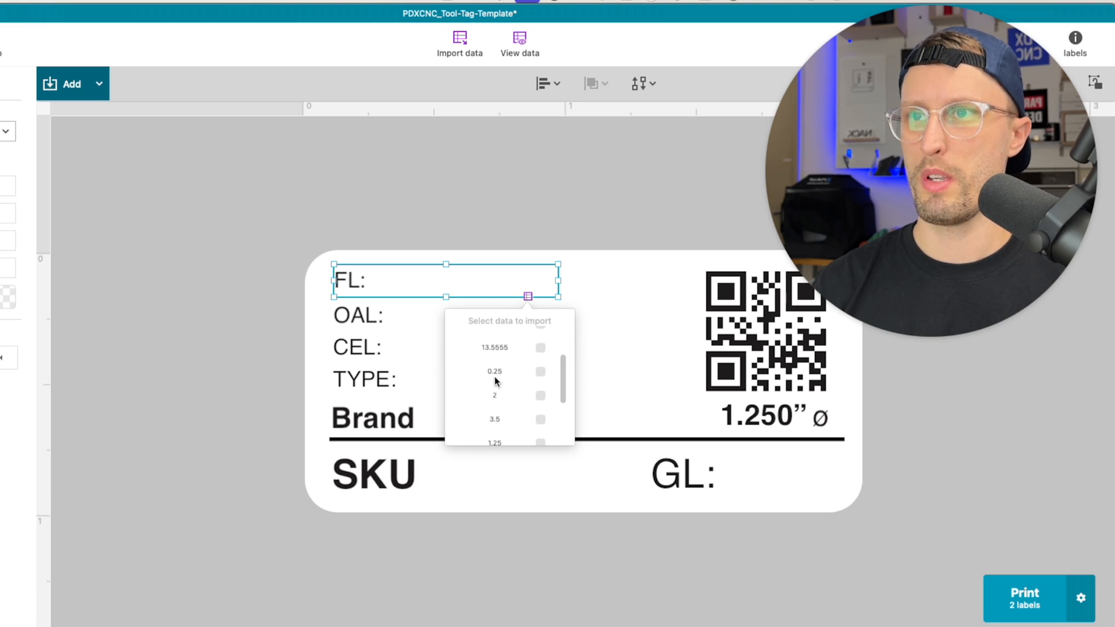
{"action": "mouse_move", "coordinate": [492, 399]}
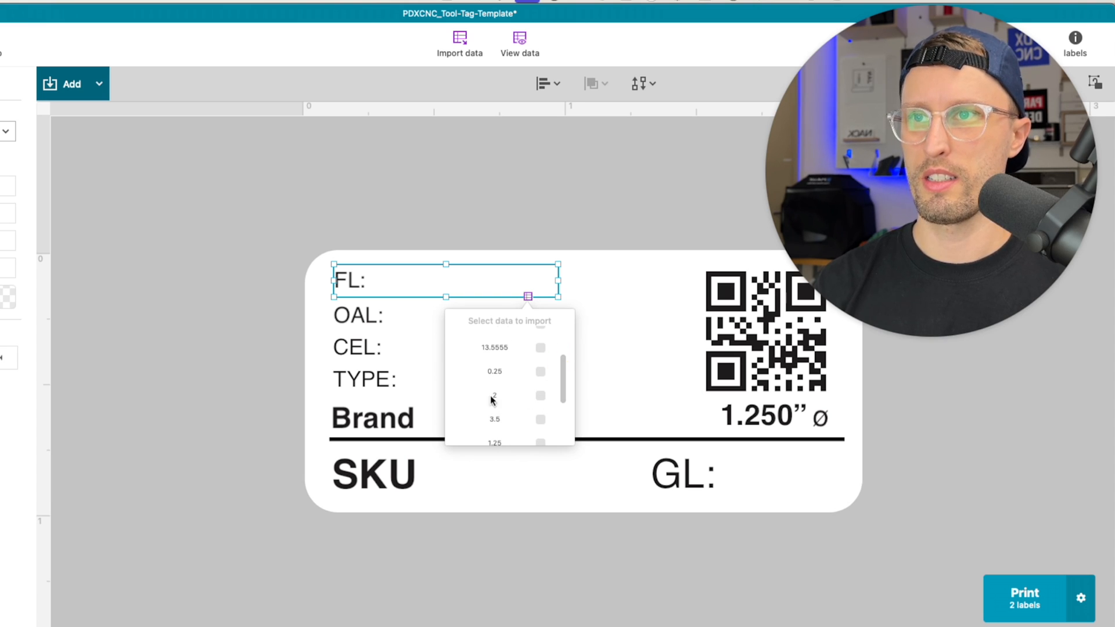
{"action": "scroll", "scroll_direction": "up", "scroll_amount": 3}
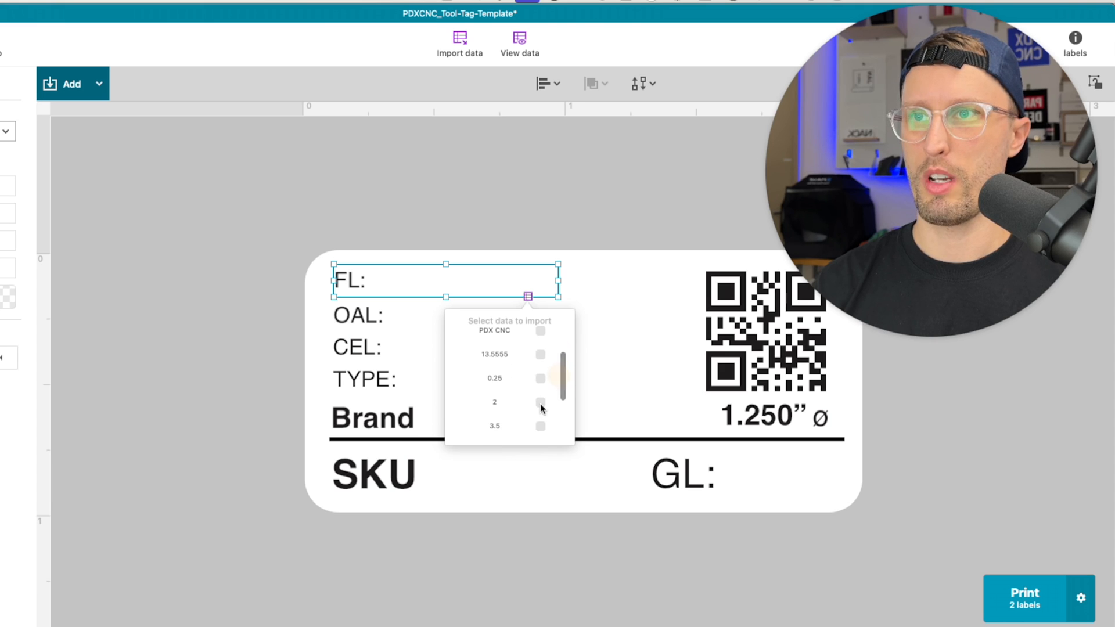
{"action": "left_click", "coordinate": [540, 403]}
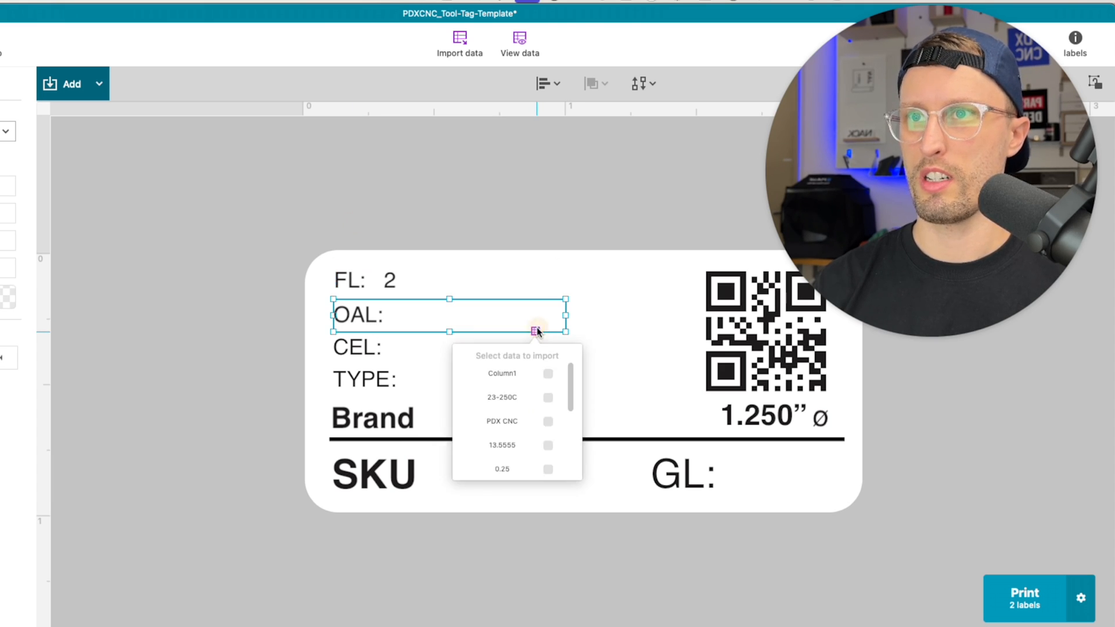
{"action": "scroll", "scroll_direction": "down", "scroll_amount": 3}
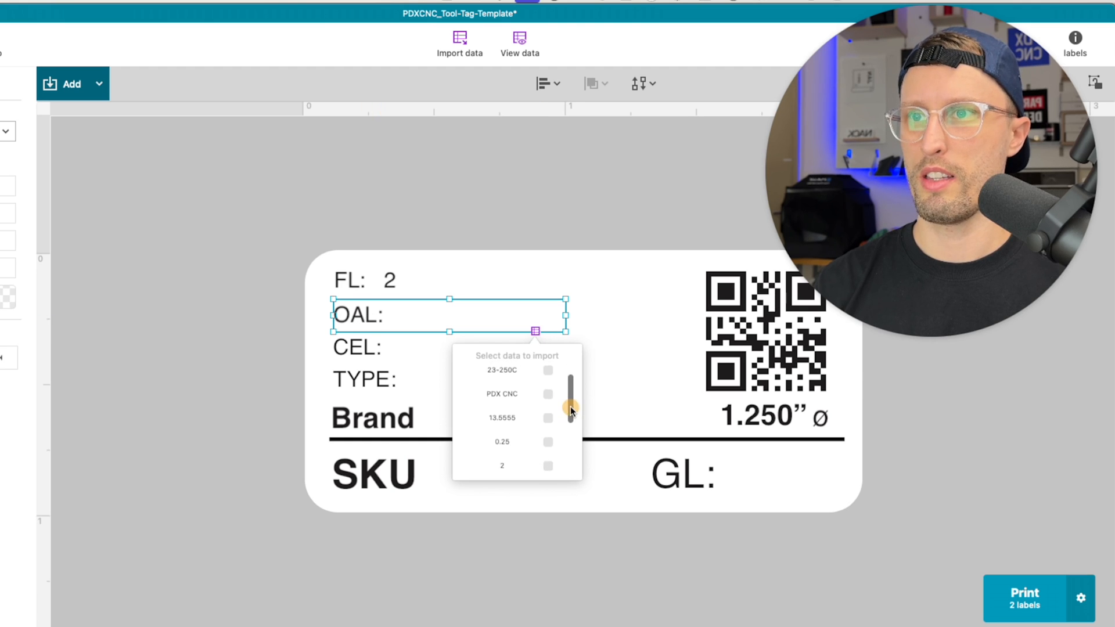
{"action": "left_click", "coordinate": [548, 403]}
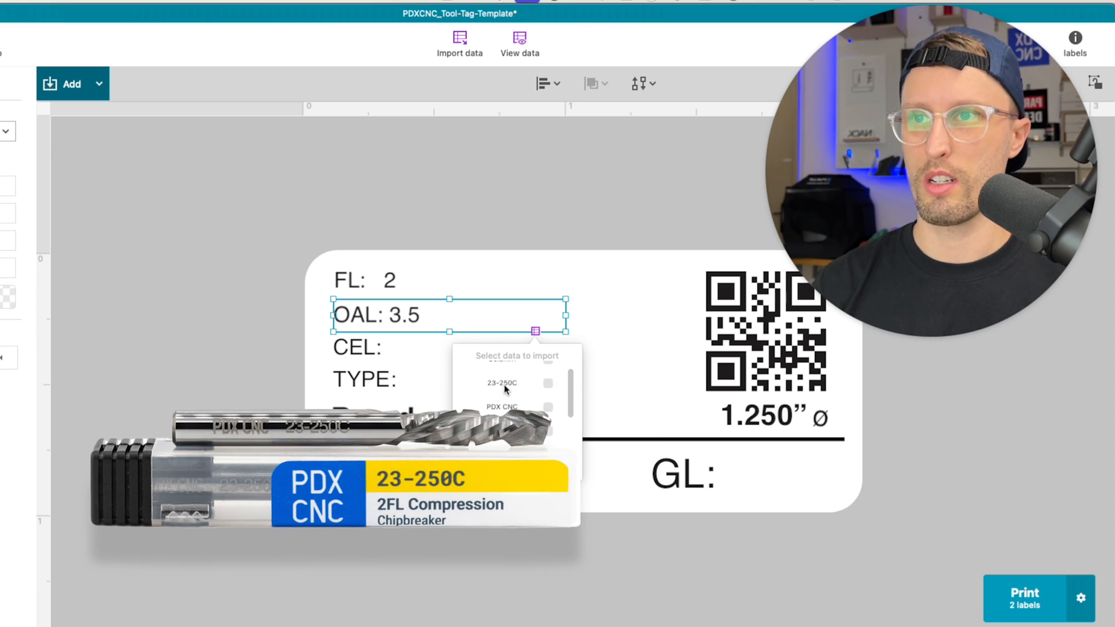
Link the CEL line to the 1.25 column and add an inch mark
{"action": "scroll", "scroll_direction": "down", "scroll_amount": 3}
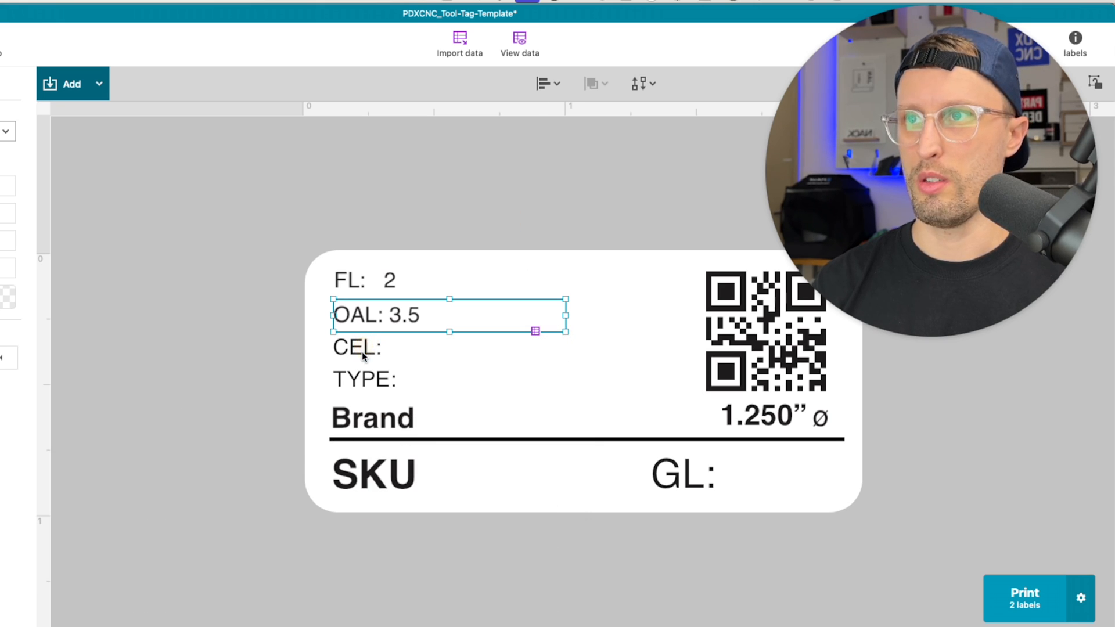
{"action": "left_click", "coordinate": [357, 347]}
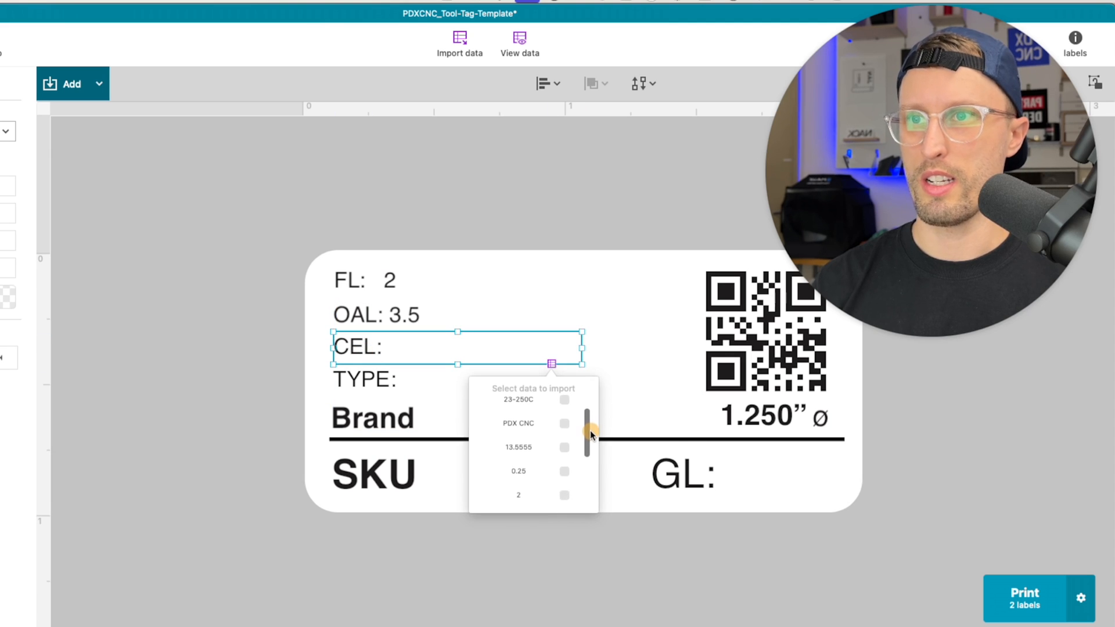
{"action": "left_click", "coordinate": [565, 471]}
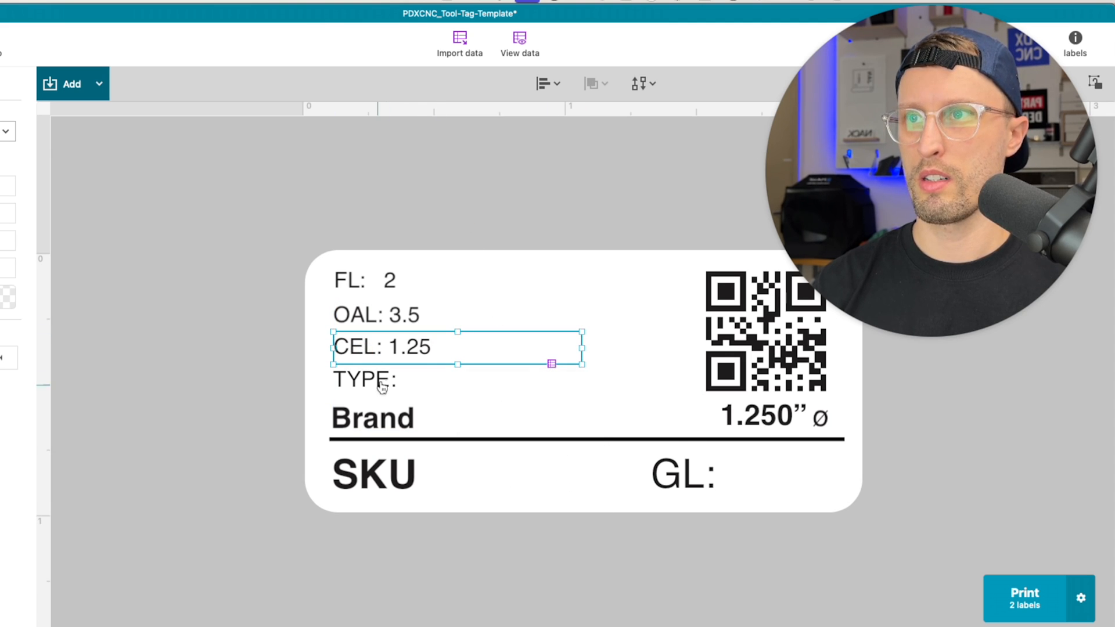
{"action": "double_click", "coordinate": [407, 347]}
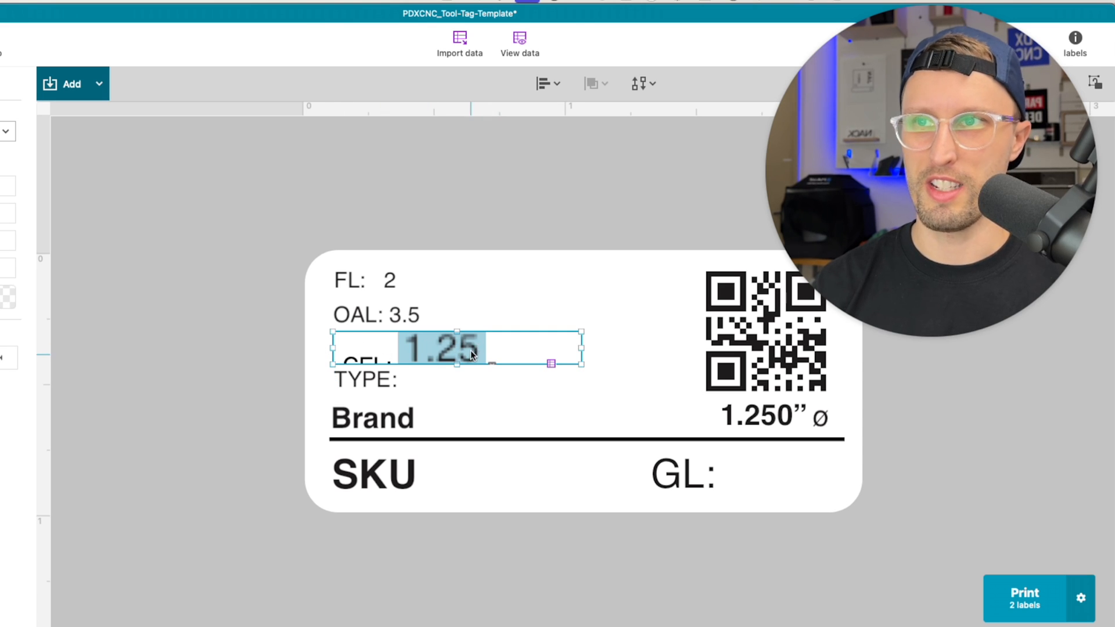
{"action": "type", "text": ","}
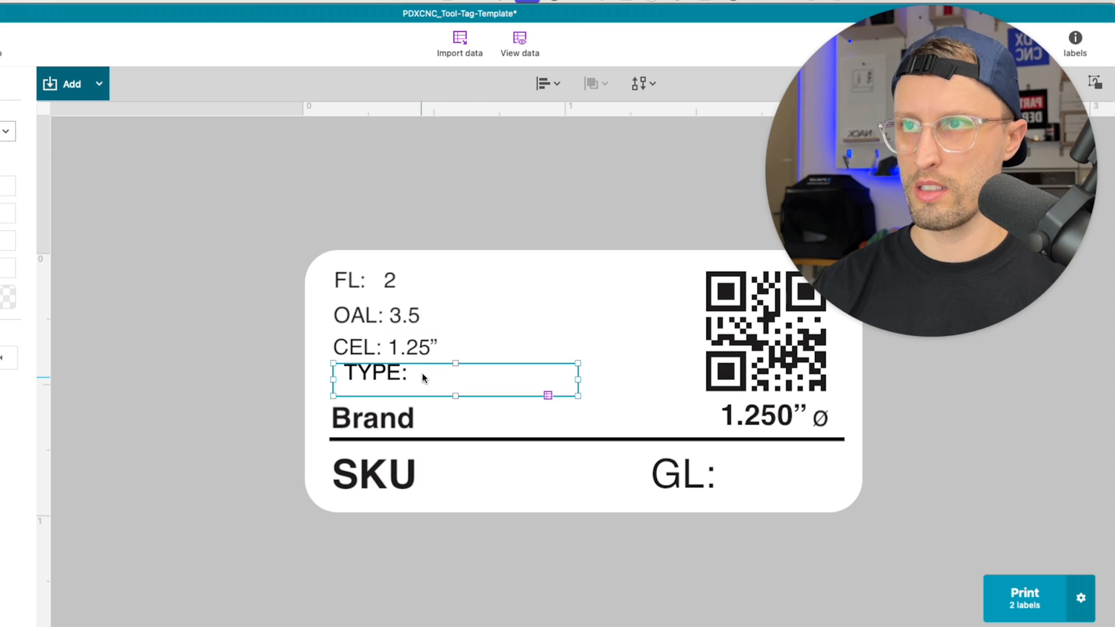
Link the TYPE line to the Compression Chipbreaker data column
{"action": "left_click", "coordinate": [548, 396]}
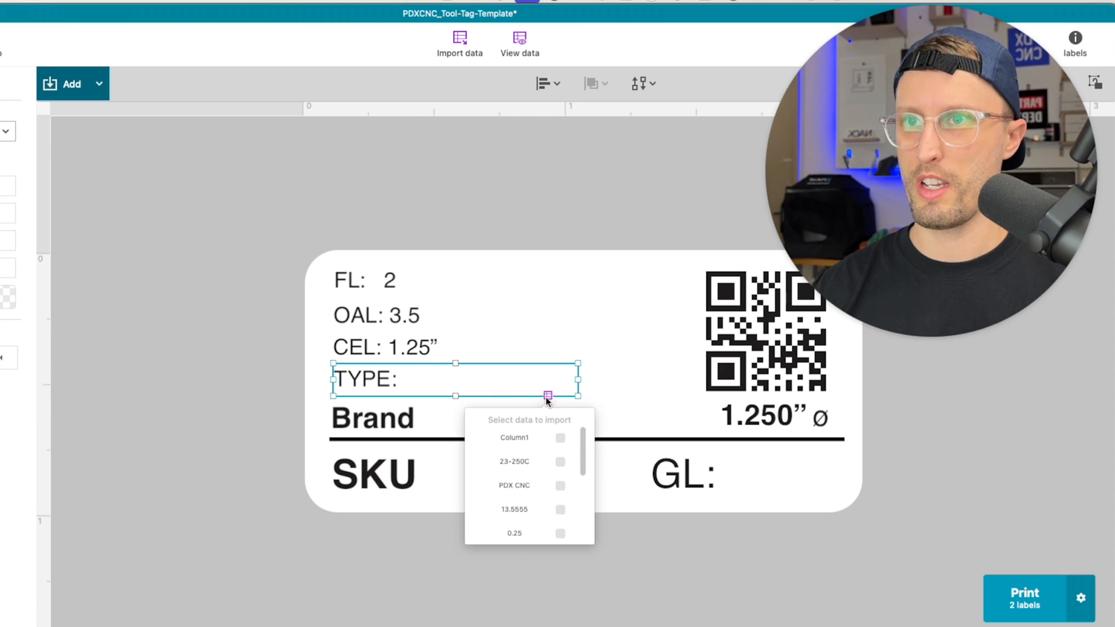
{"action": "left_click", "coordinate": [559, 481]}
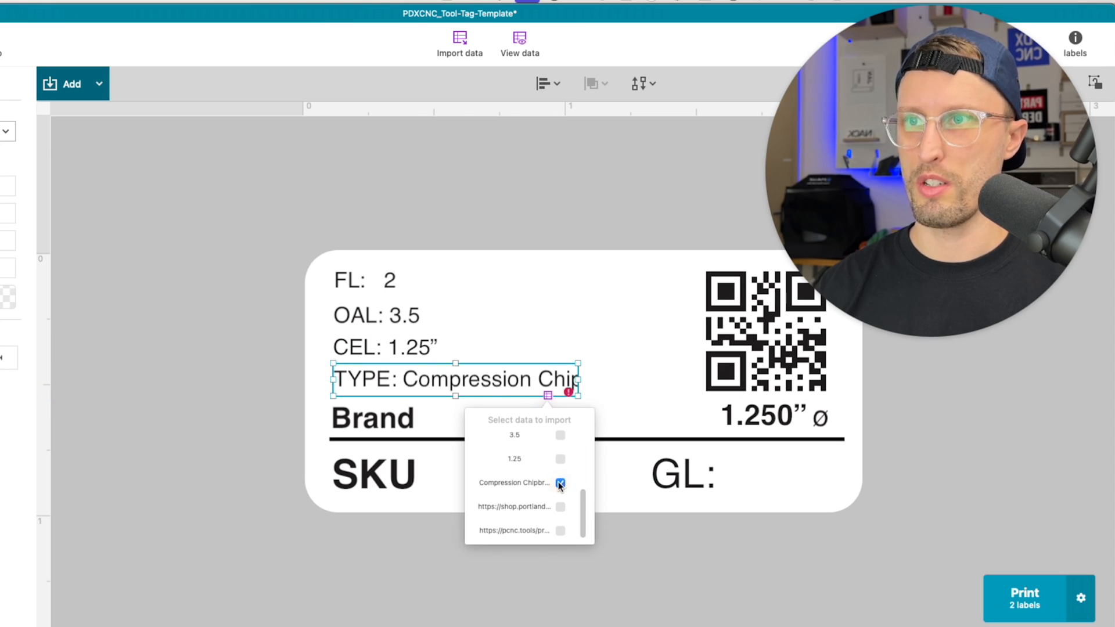
{"action": "left_click", "coordinate": [560, 482]}
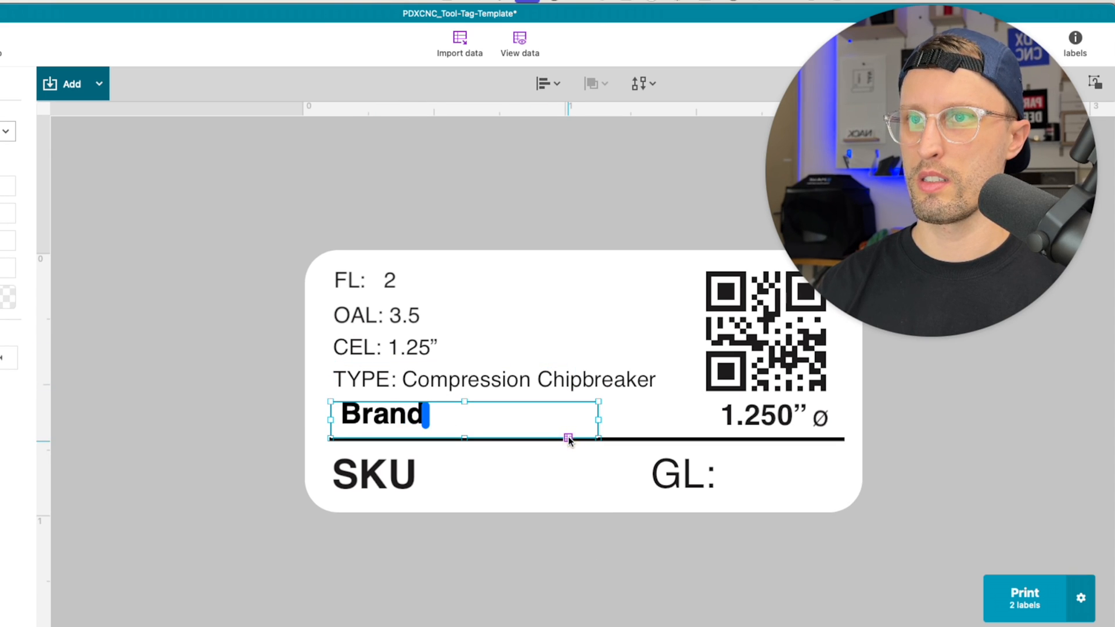
Replace the Brand placeholder text with PDX CNC
{"action": "left_click", "coordinate": [569, 437]}
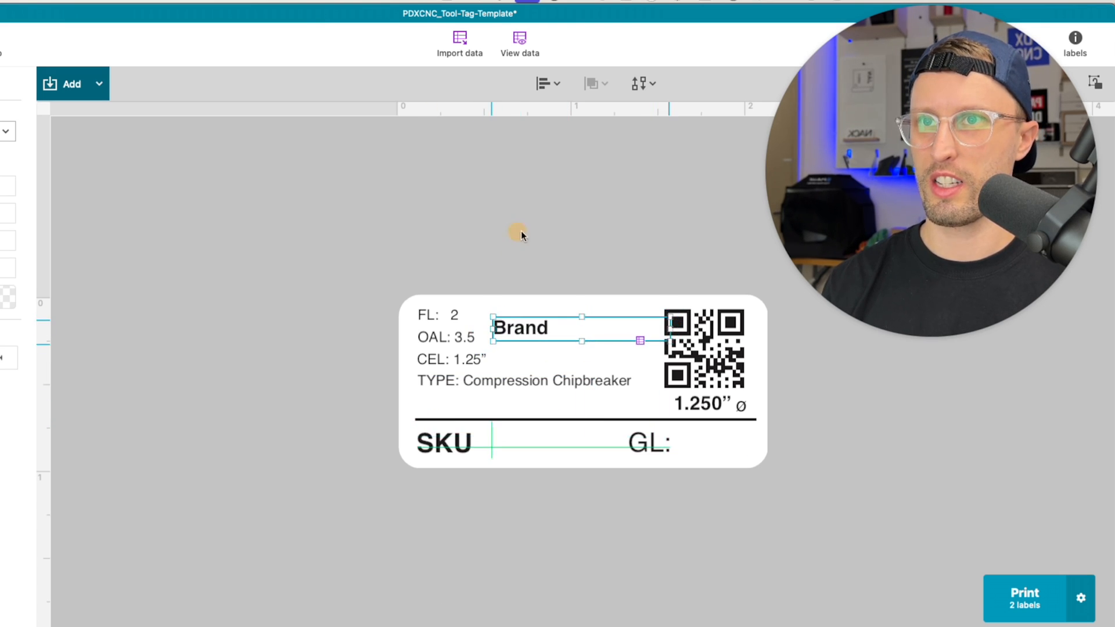
{"action": "type", "text": "PDX CNC"}
{"action": "left_click", "coordinate": [453, 443]}
{"action": "type", "text": "23-250C"}
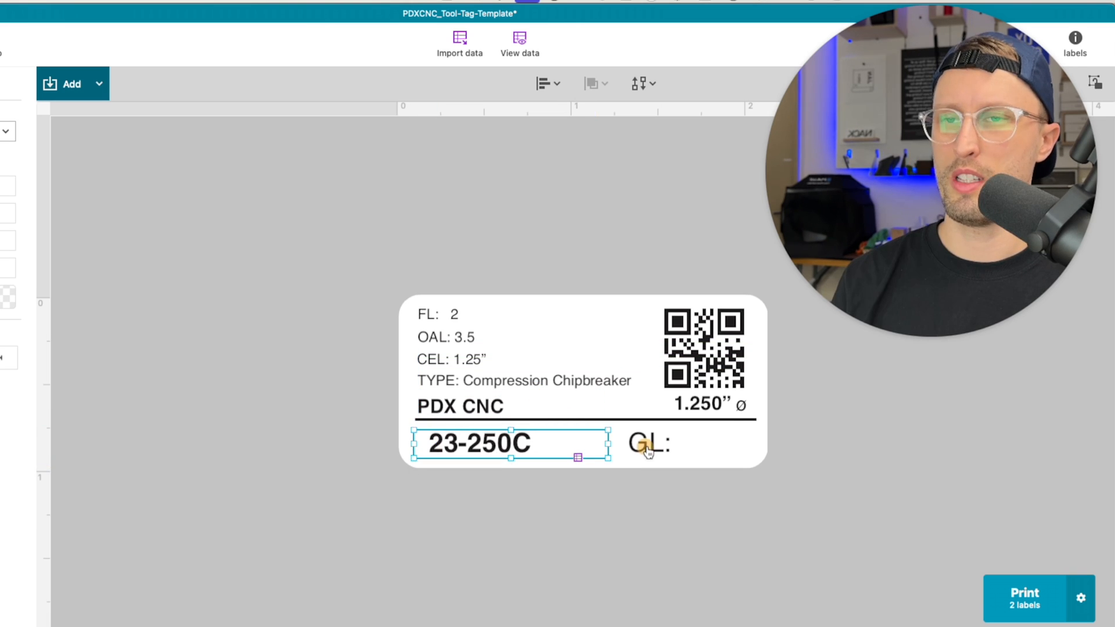
{"action": "left_click", "coordinate": [646, 443]}
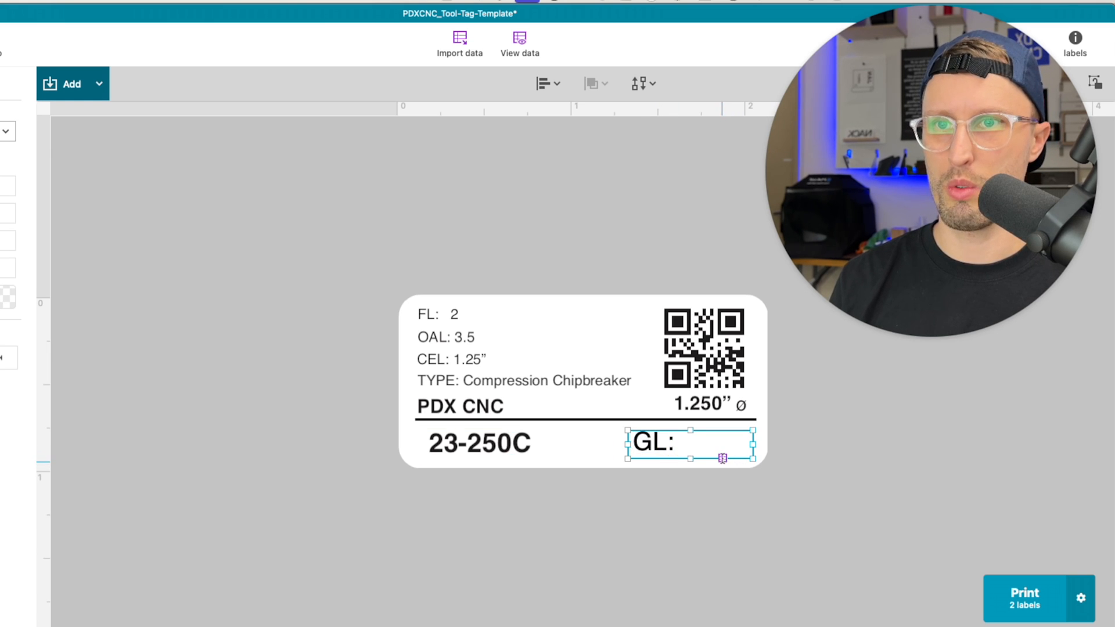
Enter GL 13.5555, link the diameter to 0.25, and link the QR code to a data column
{"action": "type", "text": "13.5555"}
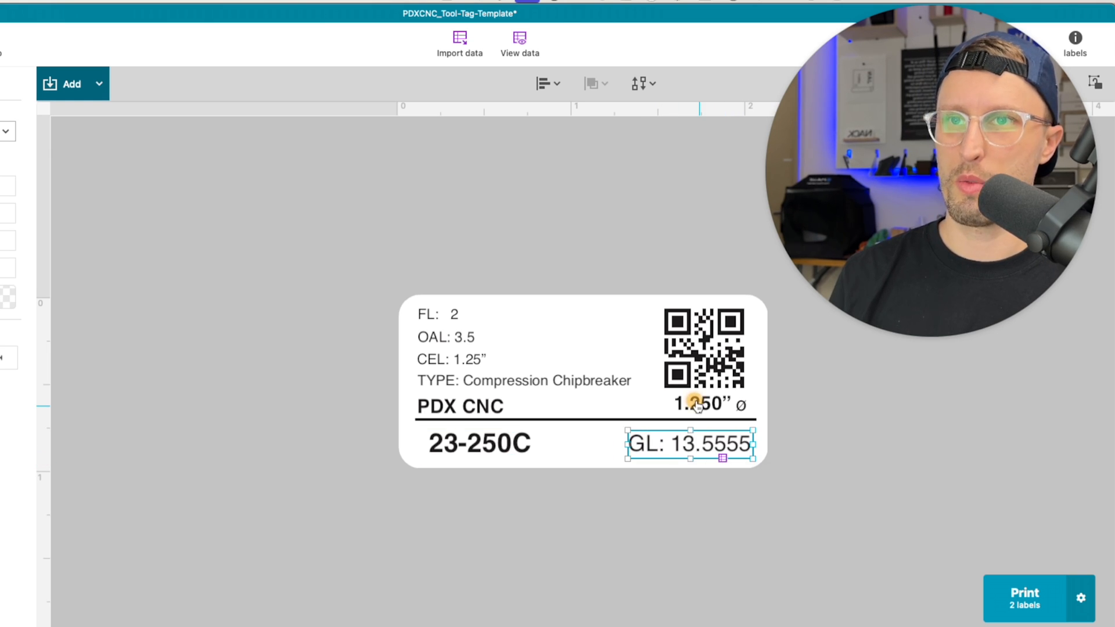
{"action": "left_click", "coordinate": [700, 405]}
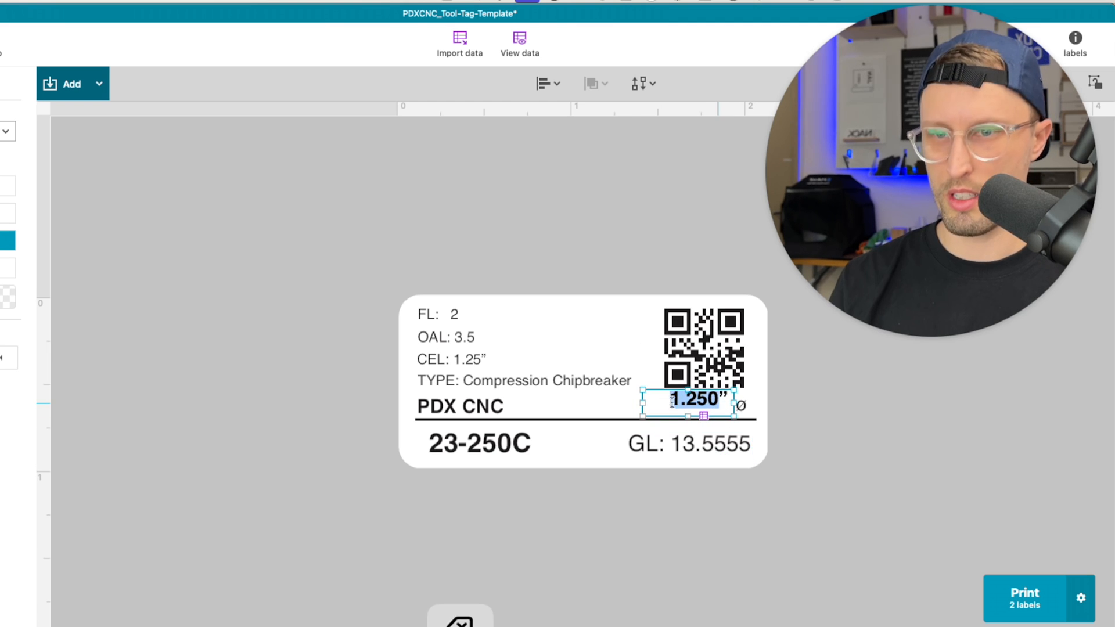
{"action": "left_click", "coordinate": [704, 415]}
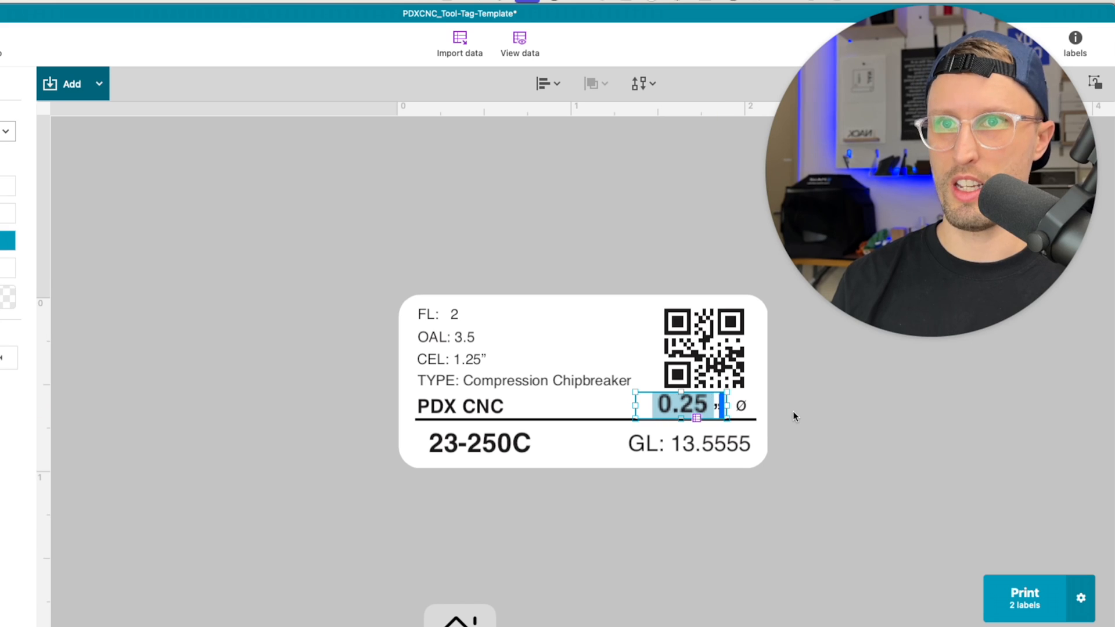
{"action": "left_click", "coordinate": [704, 352]}
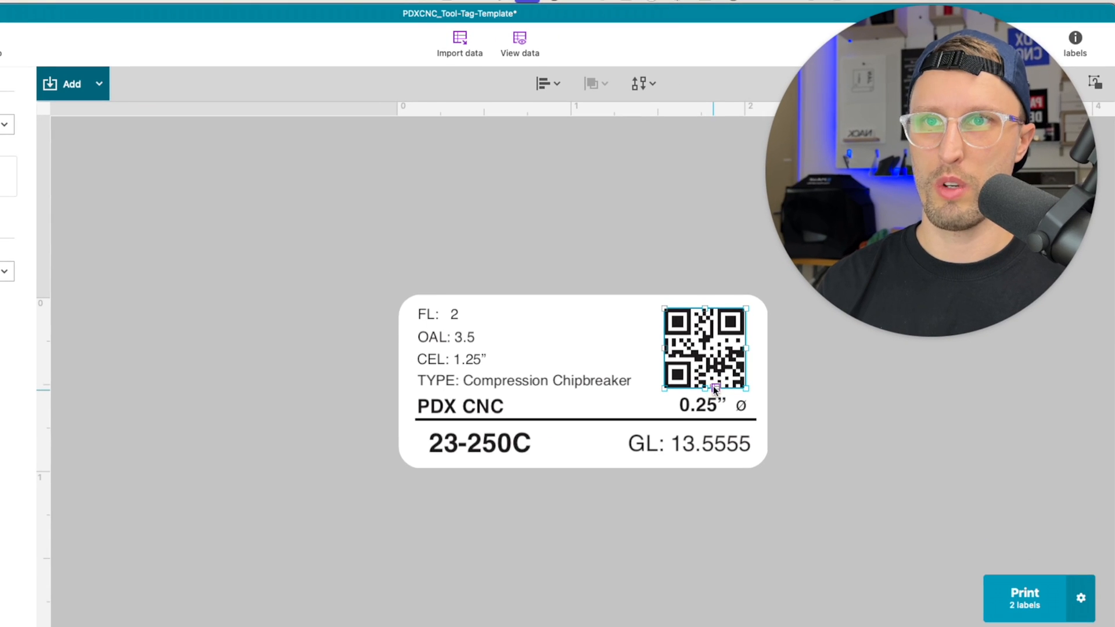
{"action": "left_click", "coordinate": [714, 388]}
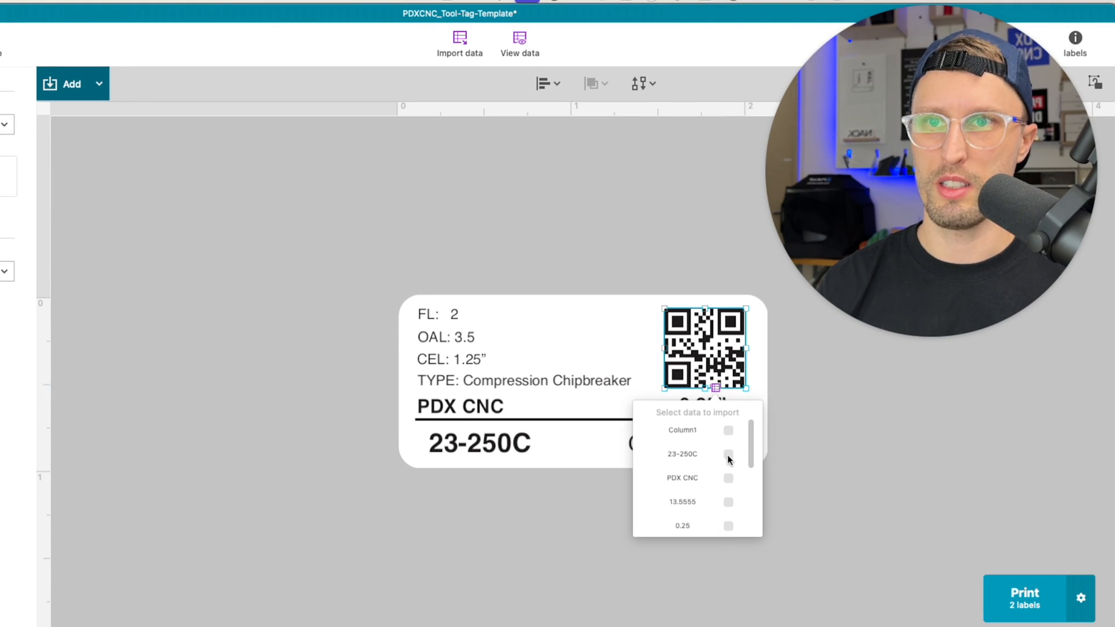
{"action": "left_click", "coordinate": [728, 454]}
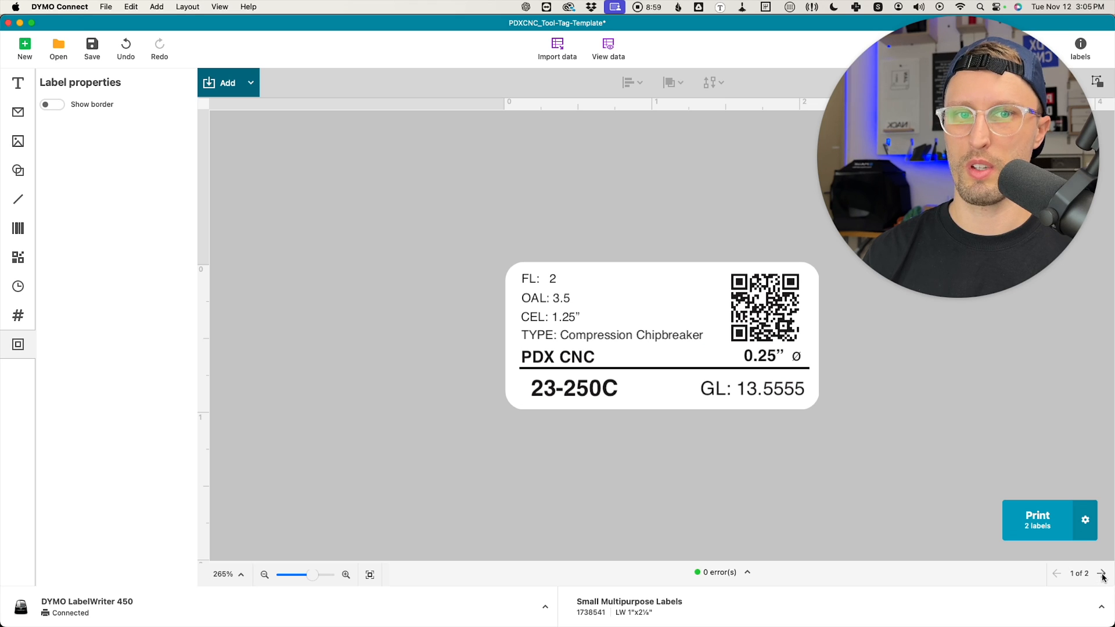
Preview merged labels 1 and 2, then print both tool tags
{"action": "left_click", "coordinate": [1101, 573]}
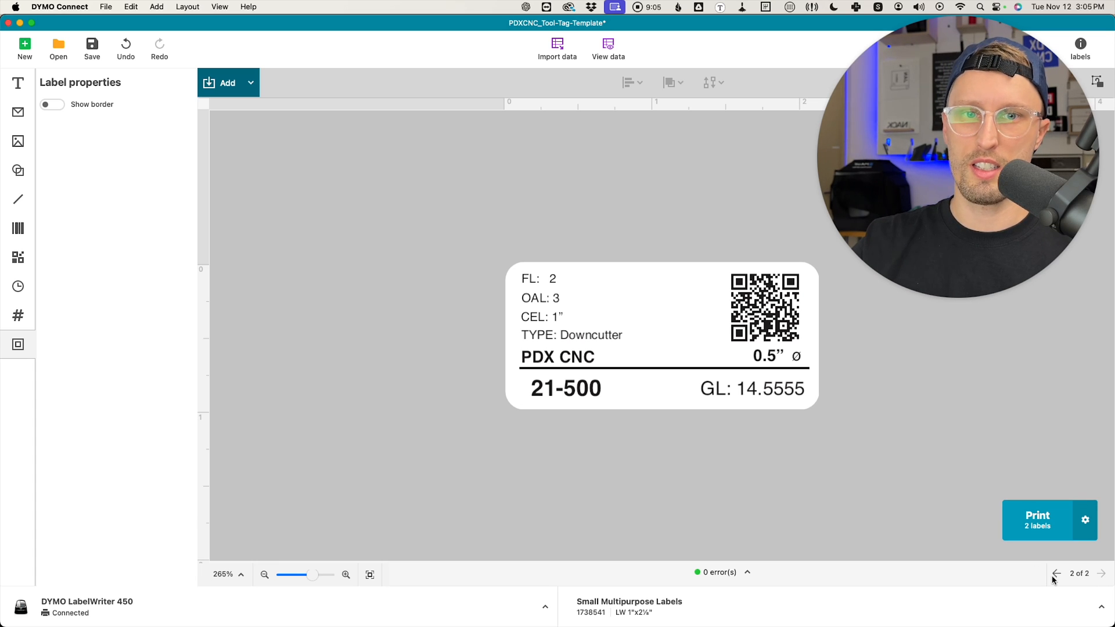
{"action": "left_click", "coordinate": [1056, 574]}
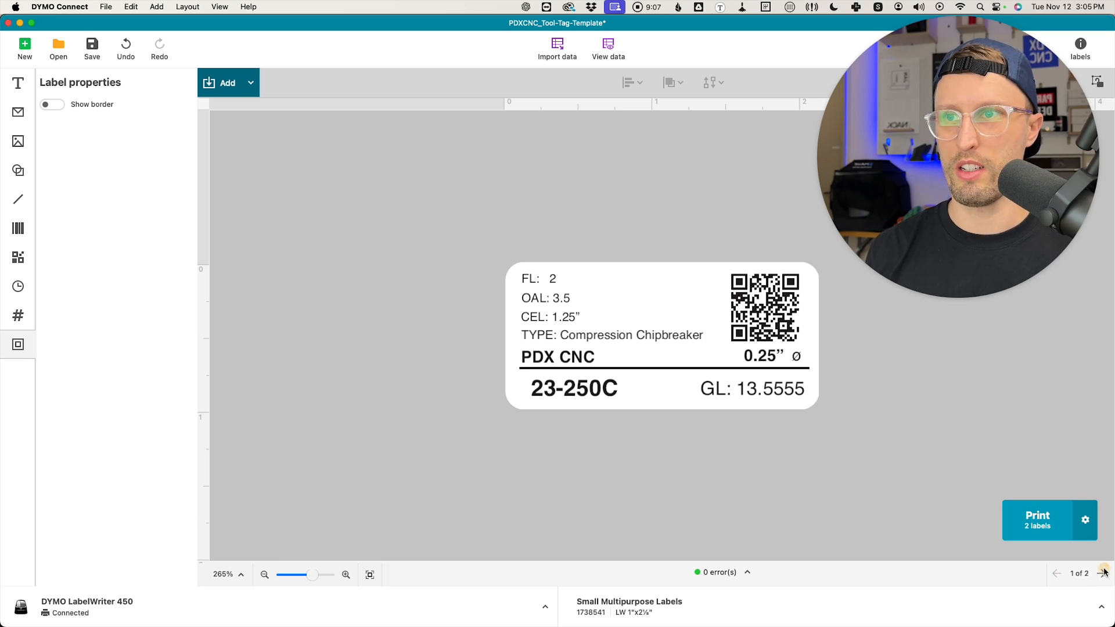
{"action": "left_click", "coordinate": [1104, 574]}
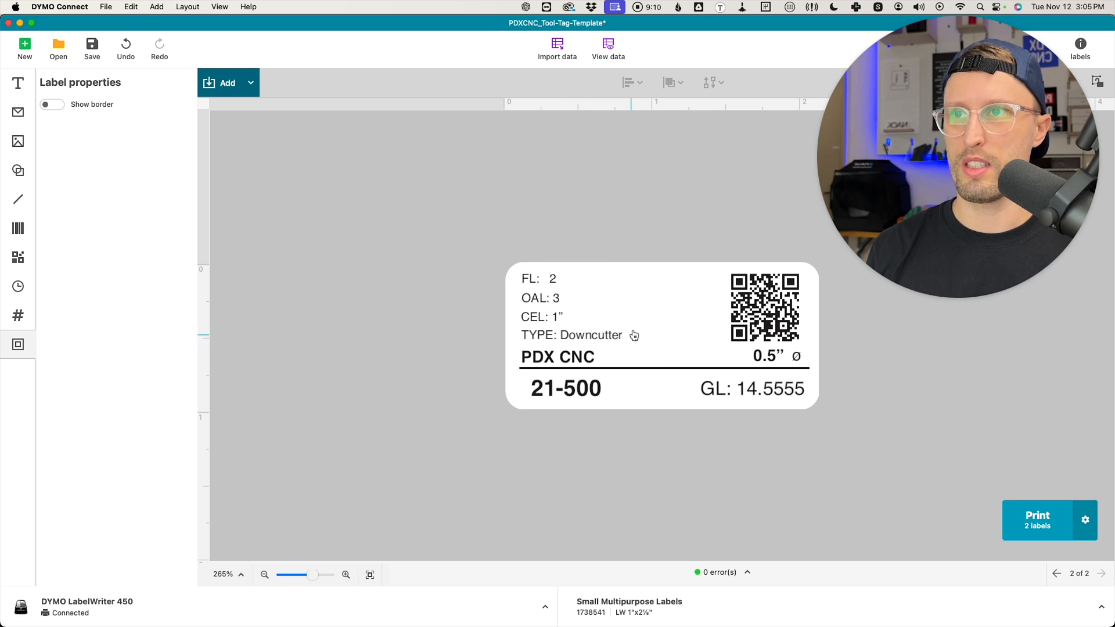
{"action": "left_click", "coordinate": [1056, 573]}
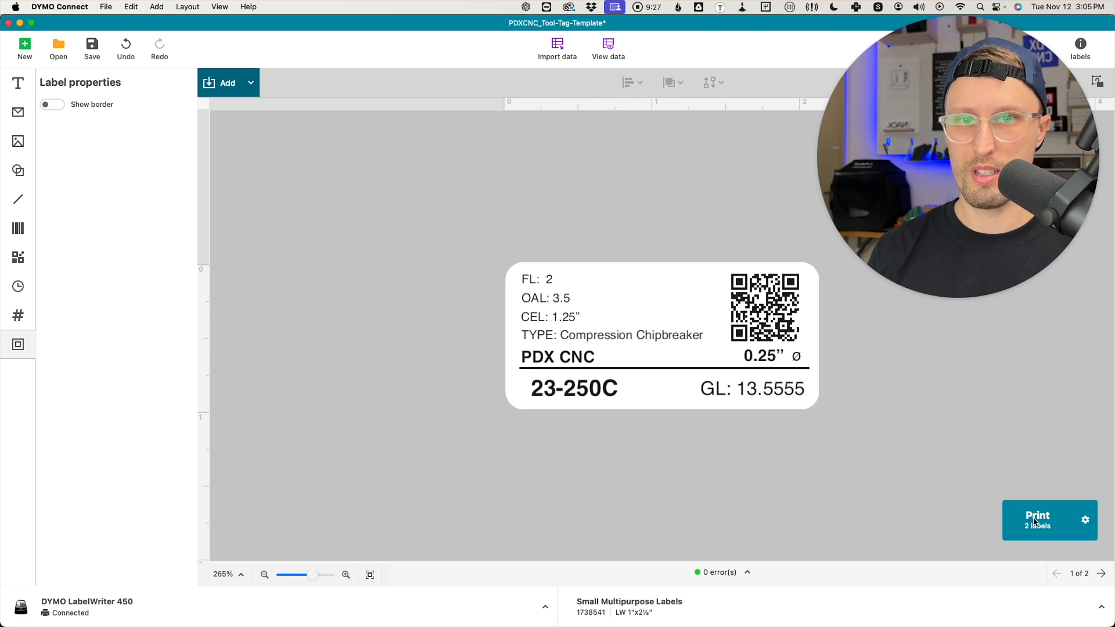
{"action": "left_click", "coordinate": [1037, 520]}
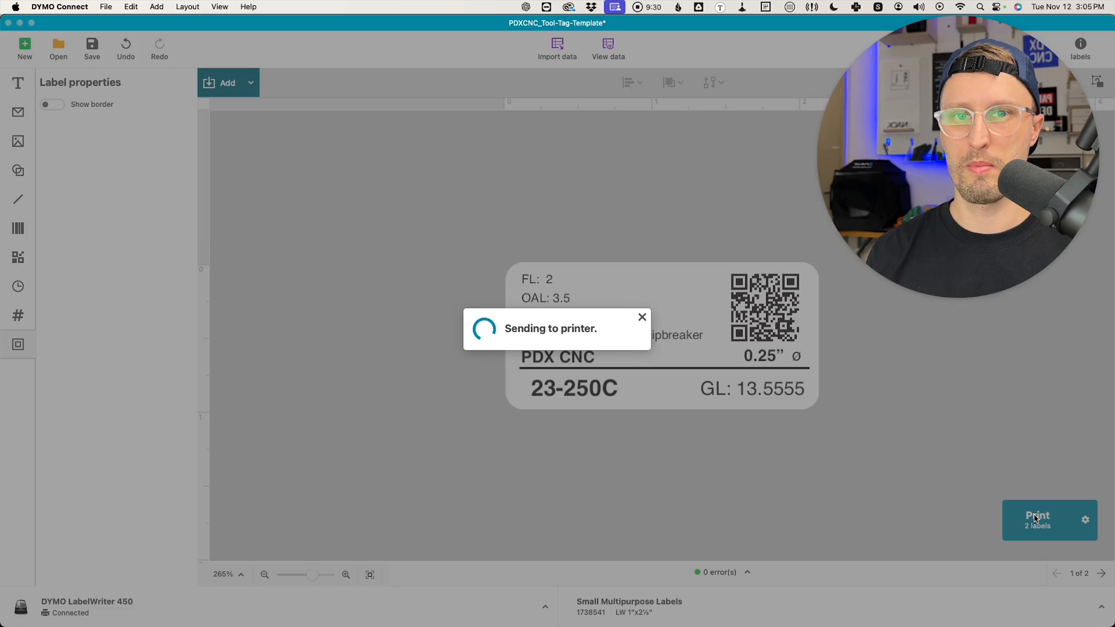